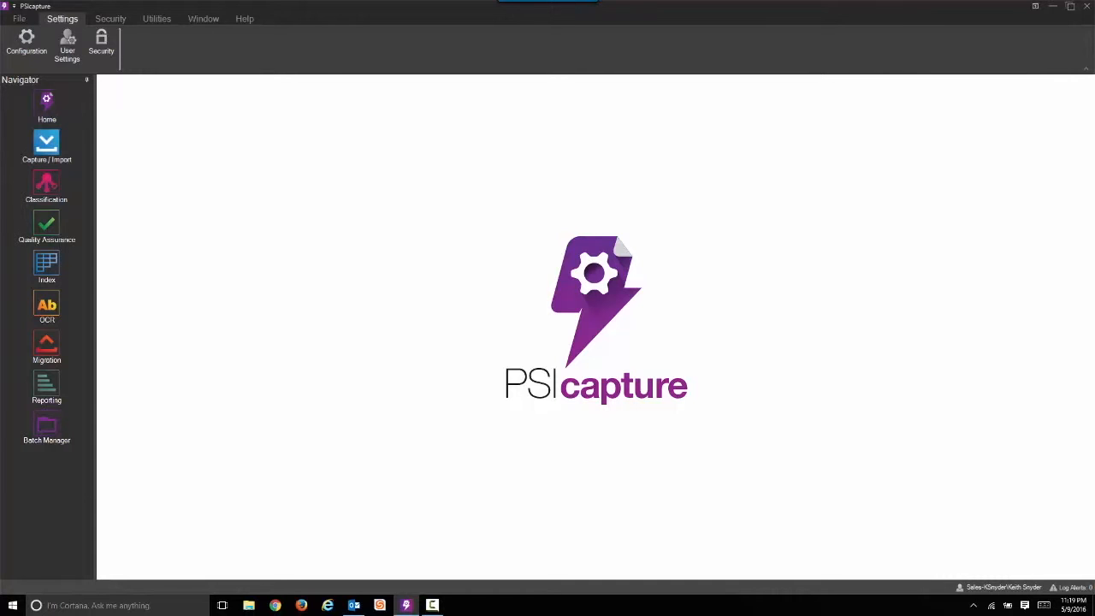
Start Capture/Import using the 220 - Legal Classification capture profile
left_click(46, 146)
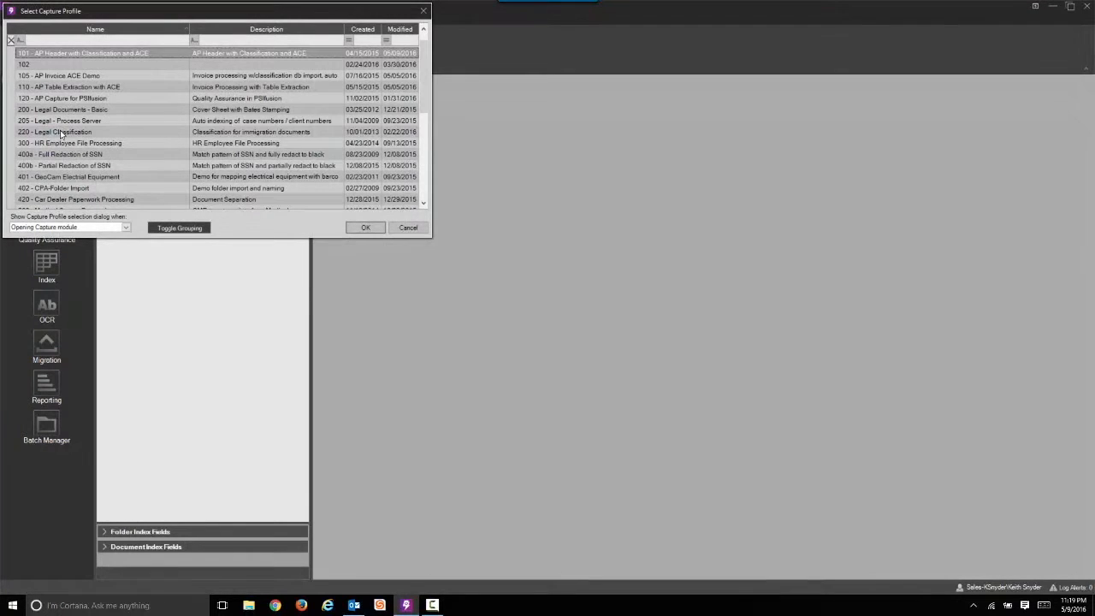
left_click(55, 132)
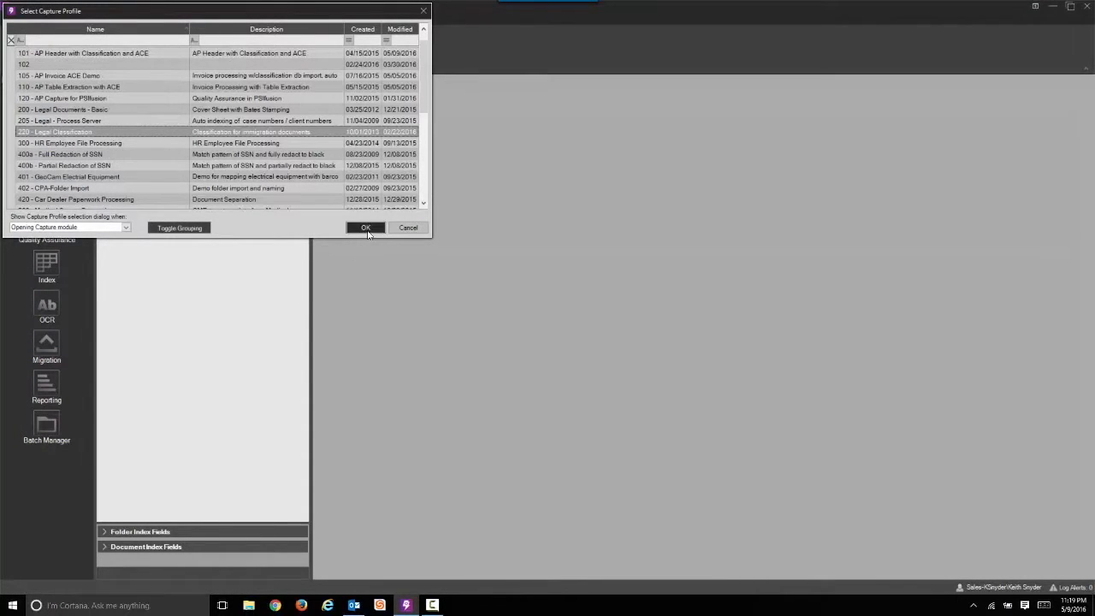
left_click(366, 226)
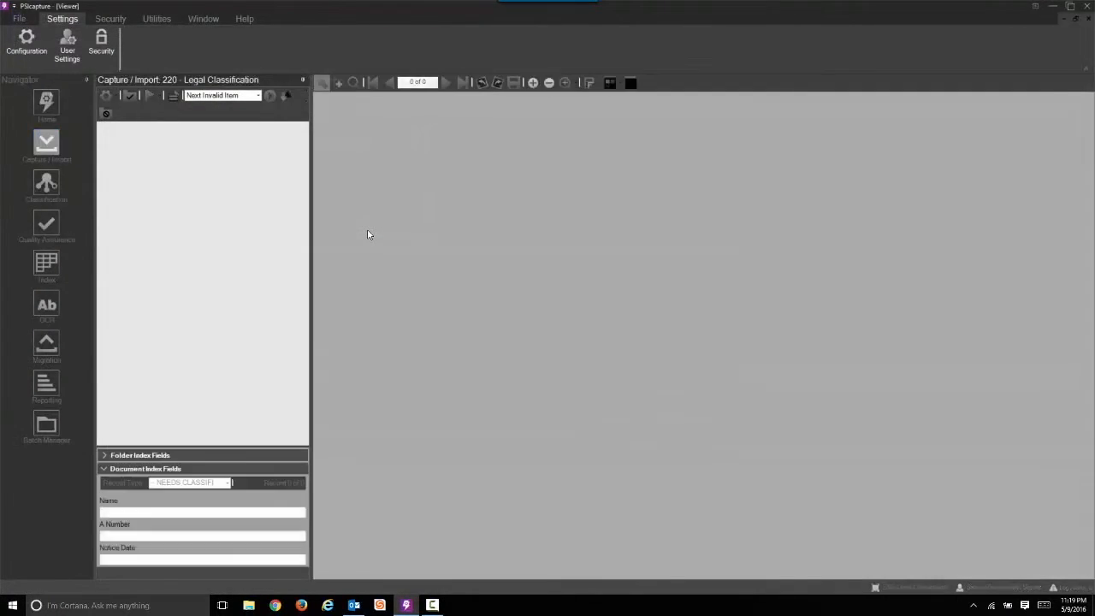
Select 220 - Legal Classification.tif in the 220 - Legal Classification folder via the Home ribbon's File Browser
left_click(58, 27)
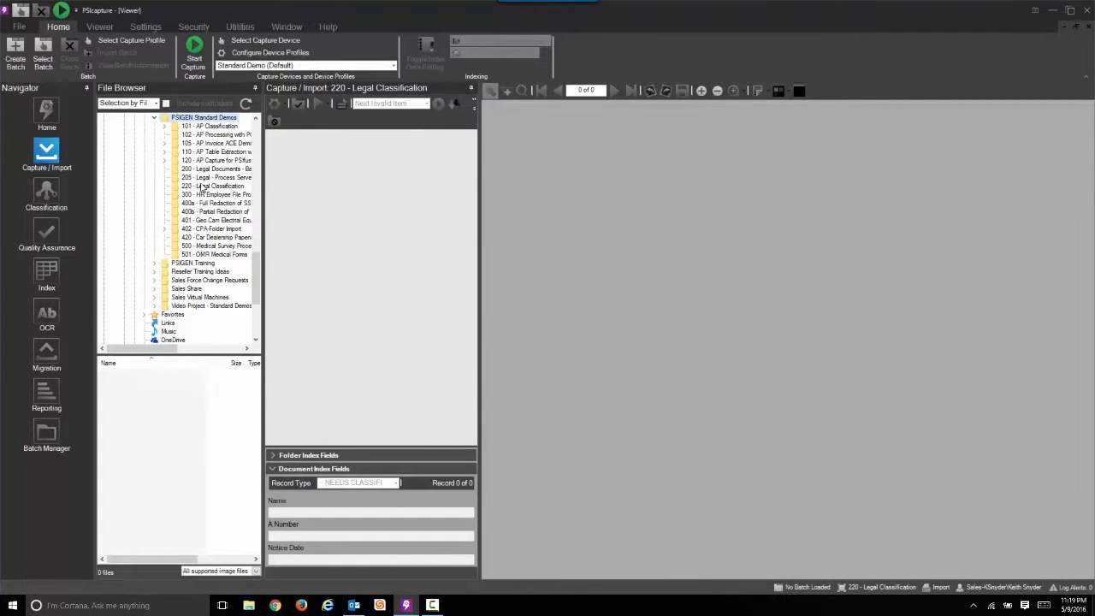
left_click(219, 185)
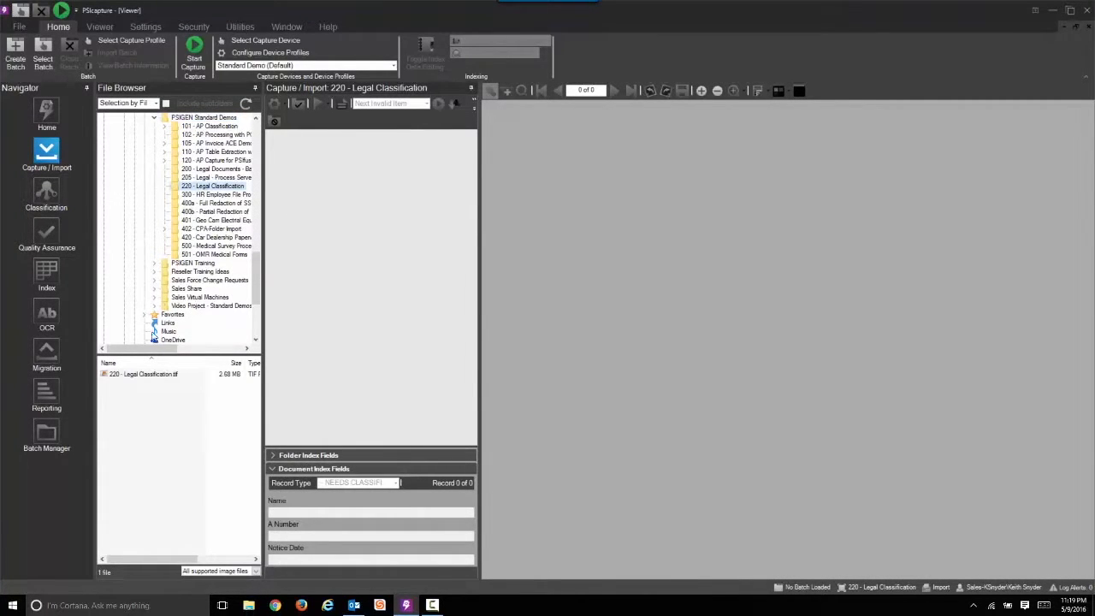
left_click(140, 373)
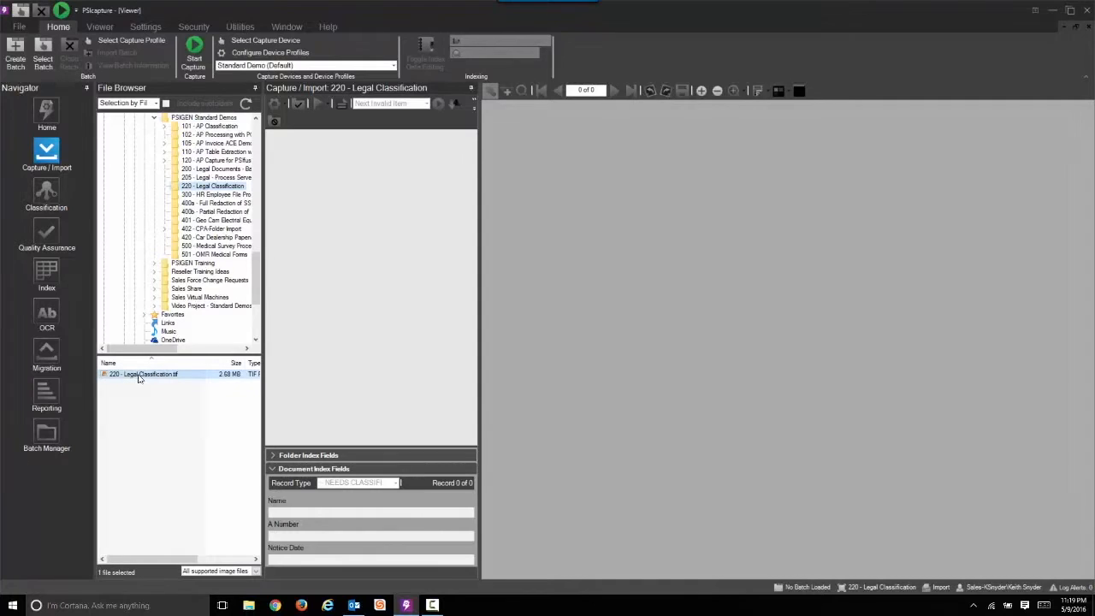
mouse_move(195, 55)
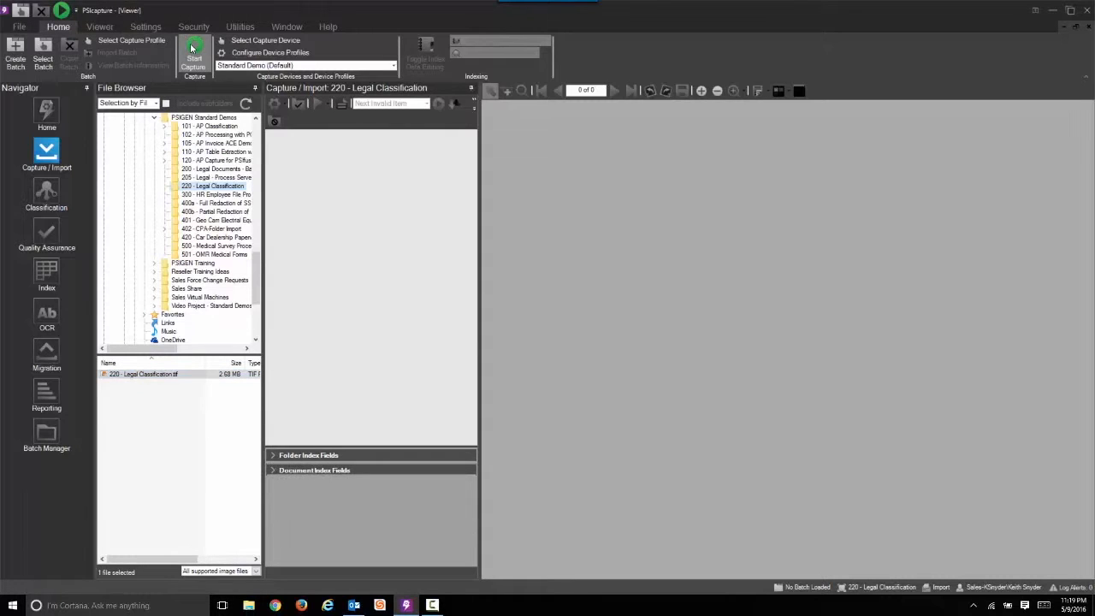
Run Start Capture to import the image as a new batch of classified, auto-indexed documents
left_click(196, 53)
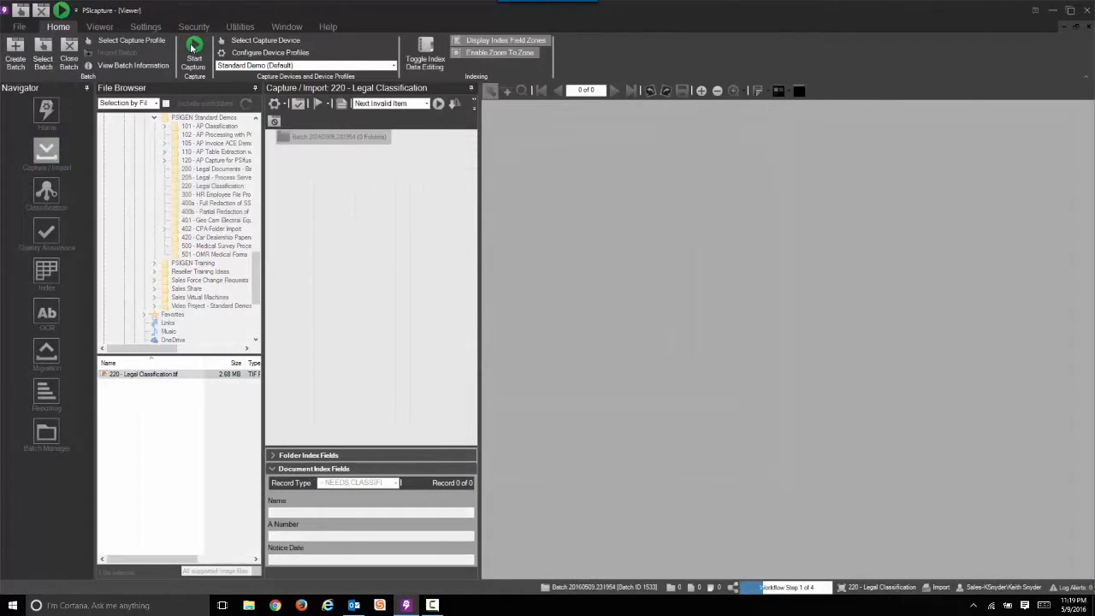
left_click(195, 53)
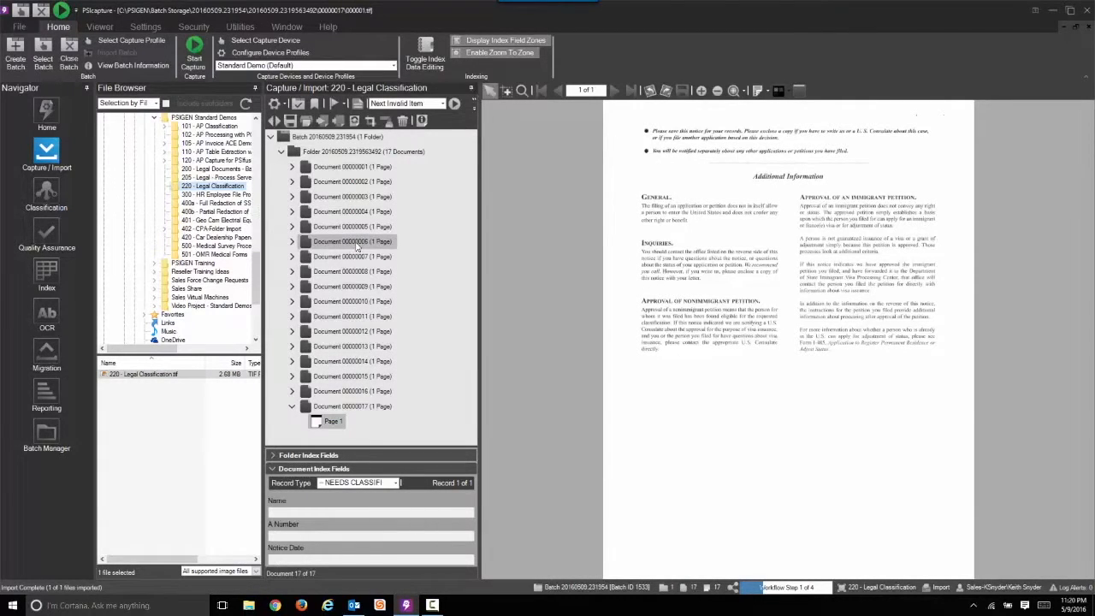
left_click(353, 346)
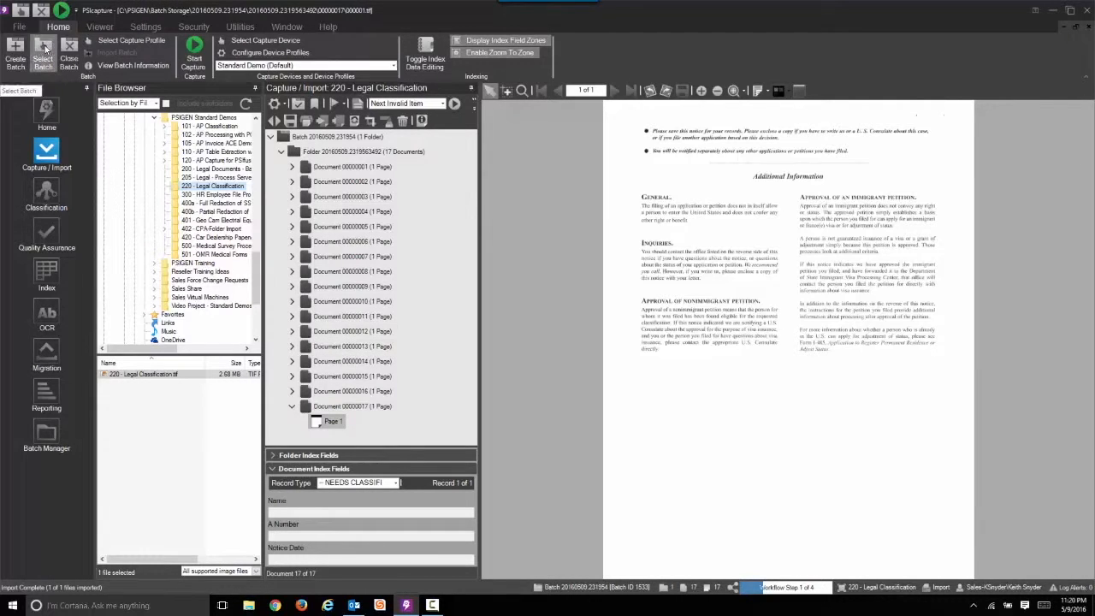
left_click(69, 55)
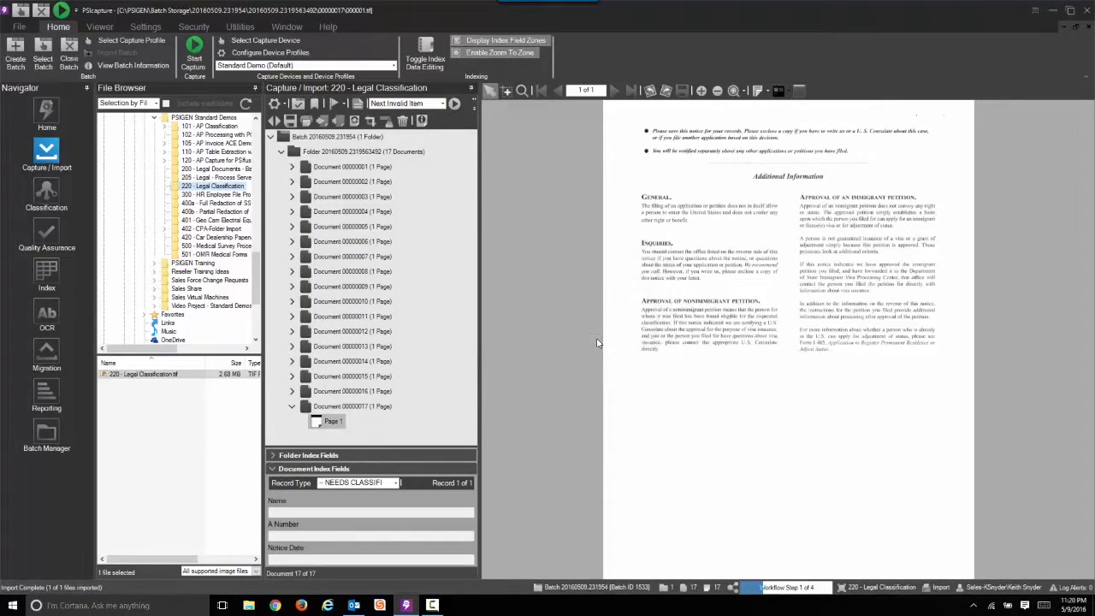
left_click(68, 53)
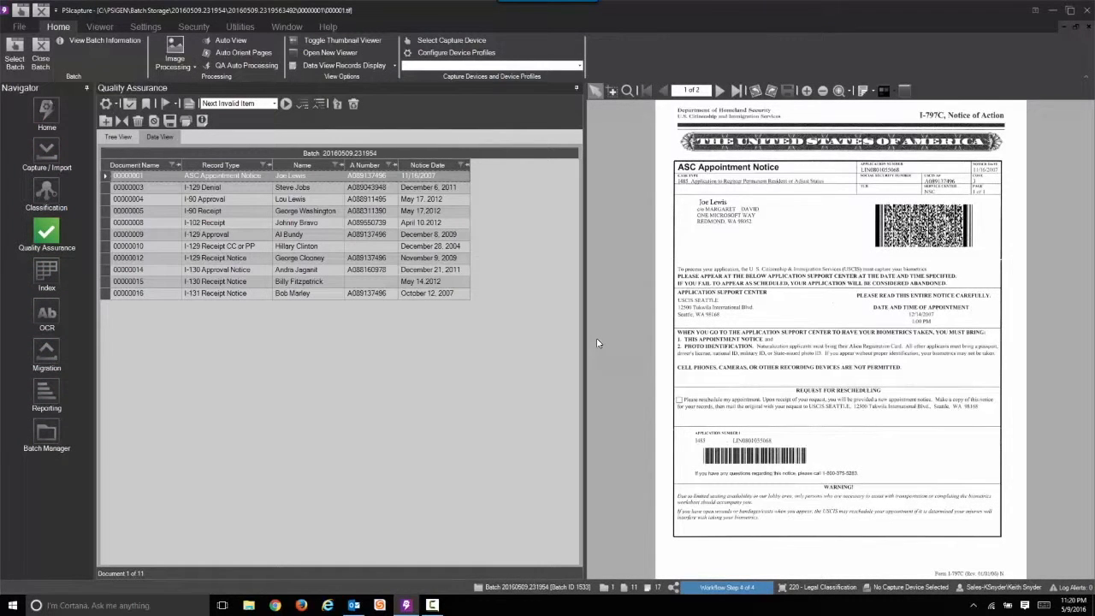
mouse_move(503, 260)
type("e")
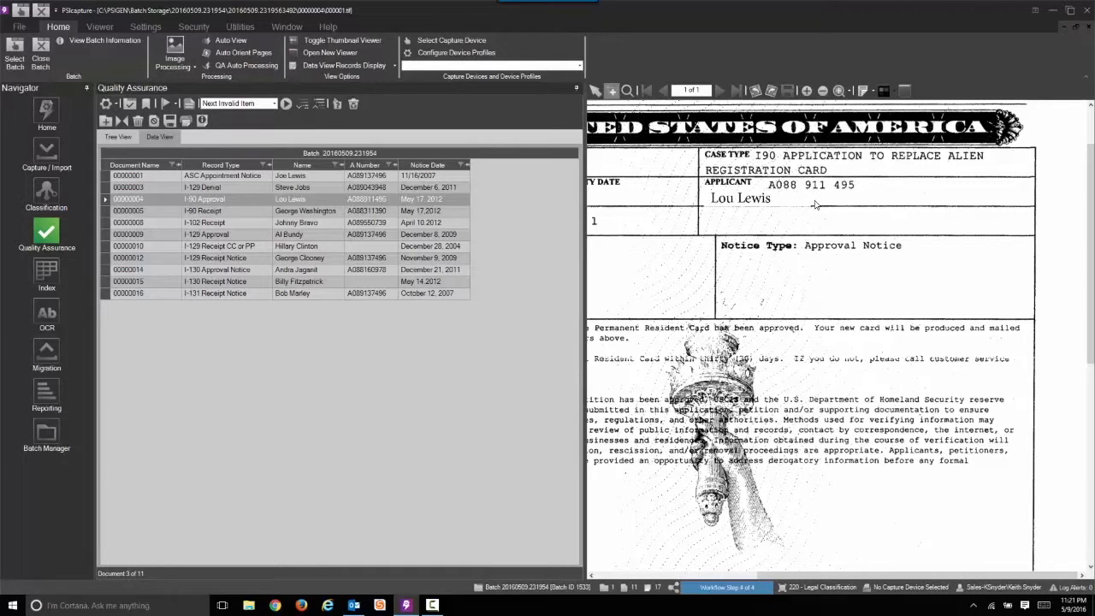
mouse_move(661, 196)
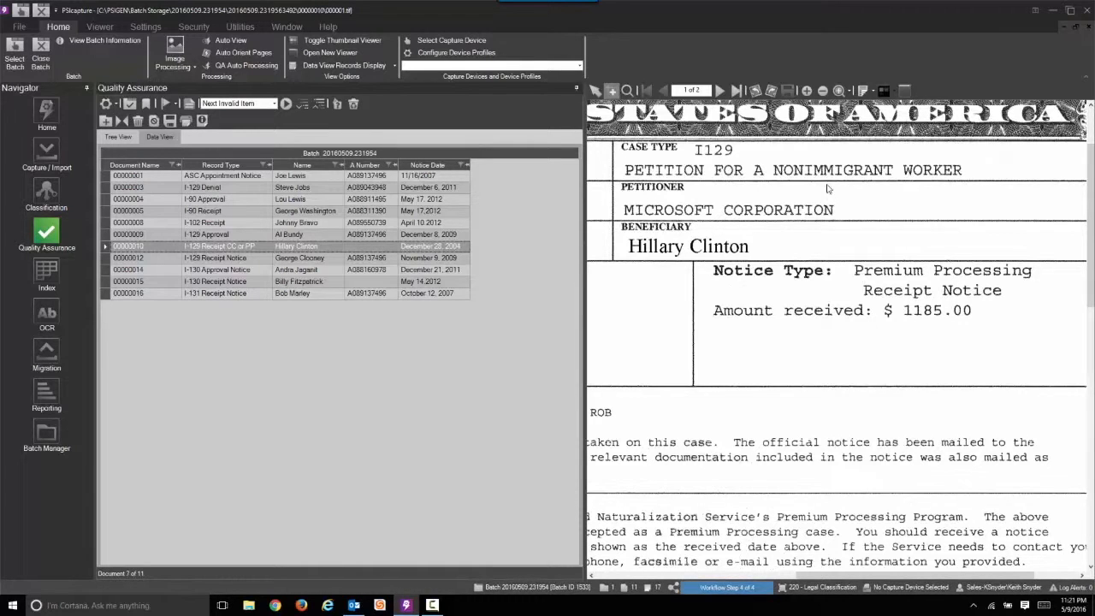
mouse_move(445, 282)
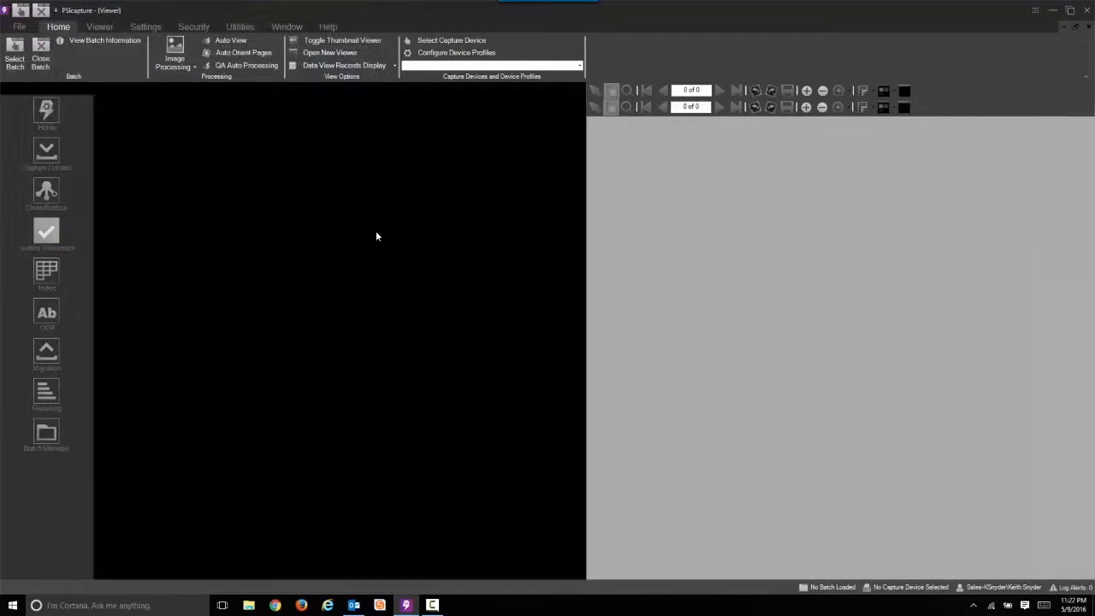
Return to the PSIcapture home screen with no batch open
left_click(144, 27)
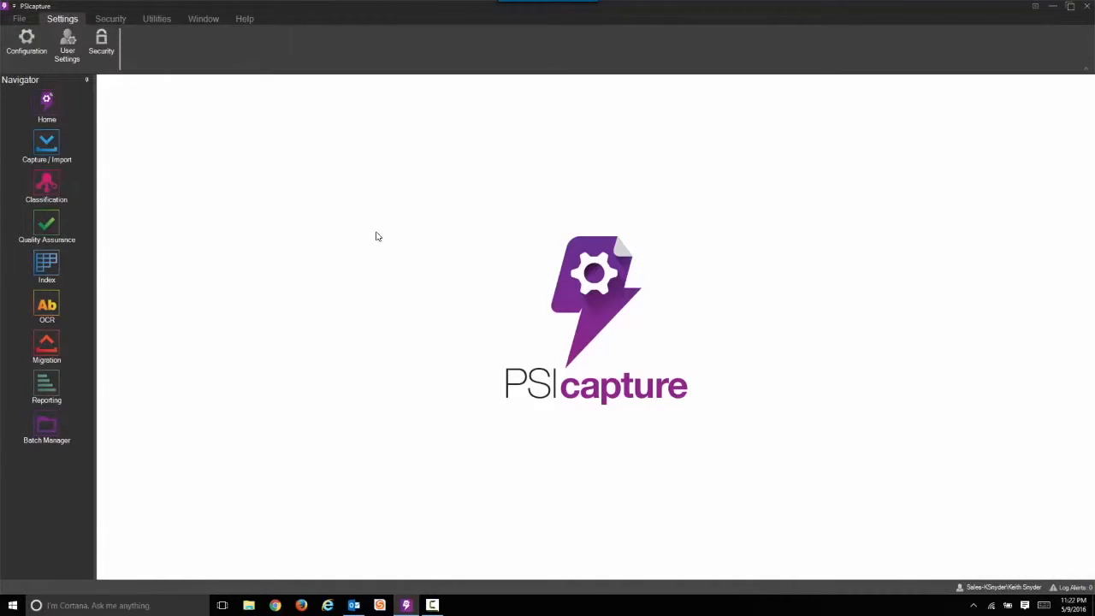